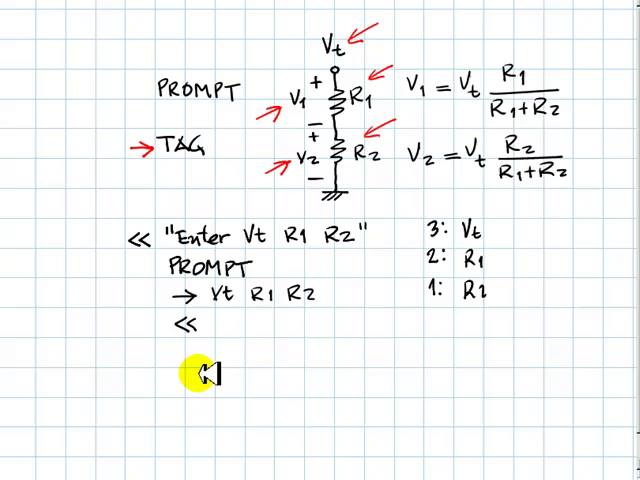
mouse_move(216, 336)
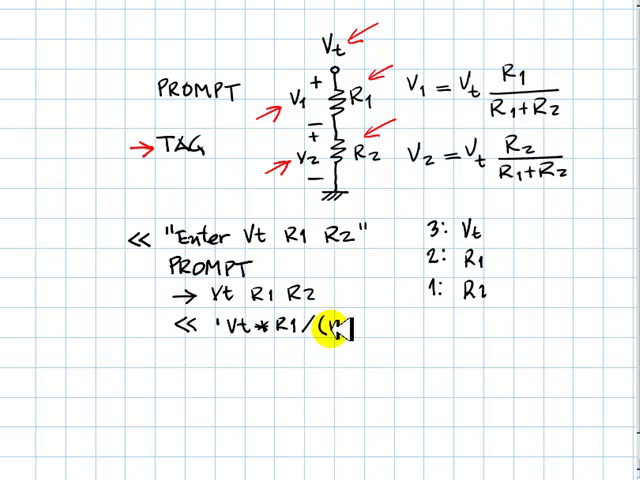
- Write the V1 formula 'Vt*R1/(R1+R2)' after the inner « in the program sketch
type("R1+R2)'")
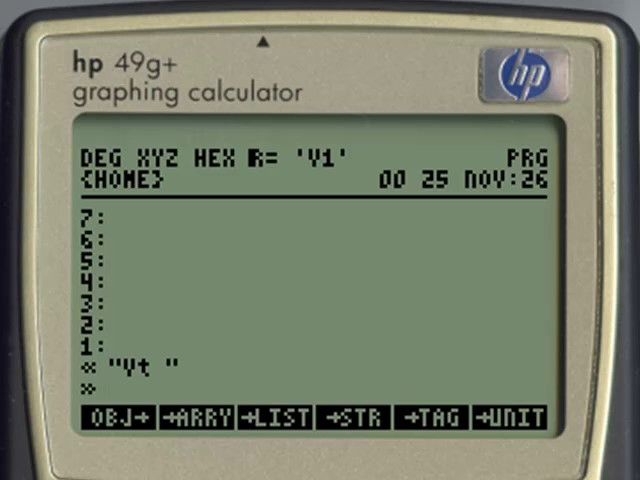
- Enter « "Vt R1 R2" PROMPT → Vt R1 R2 « 'Vt*R1/(R1+R2)' » » in the command line
type("R1 R2")
type("« 'Vt×R1/")
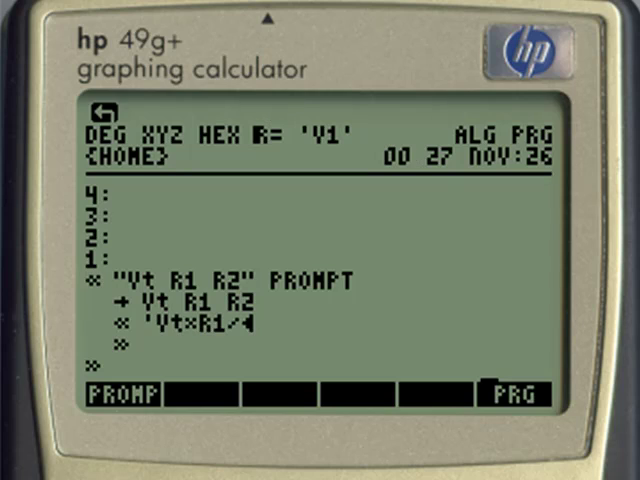
type("(R1+R)")
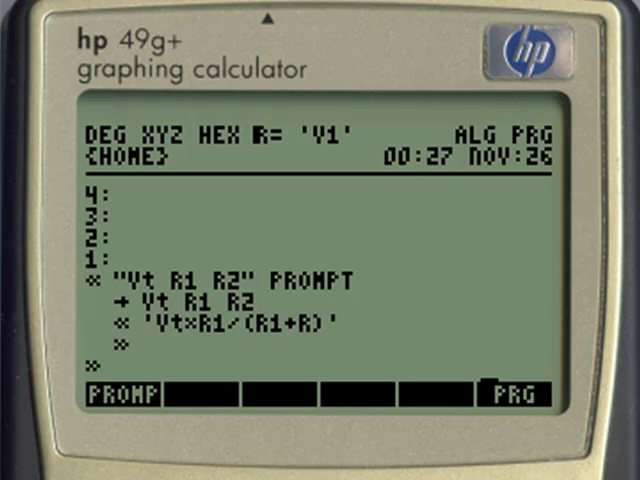
type("2")
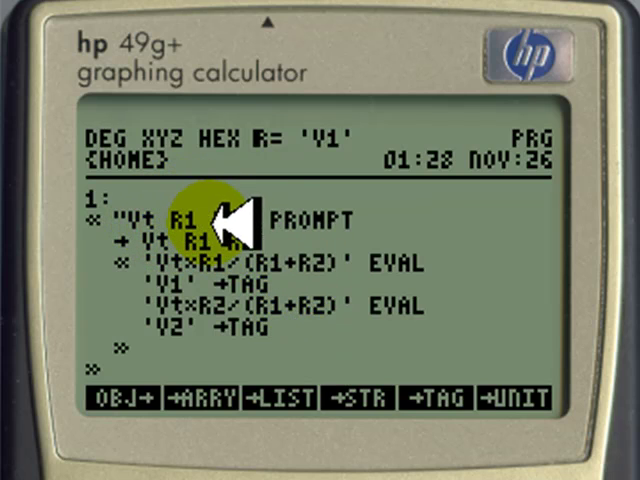
- Add EVAL 'V1' →TAG 'Vt*R2/(R1+R2)' EVAL 'V2' →TAG inside the inner program
type("R2")
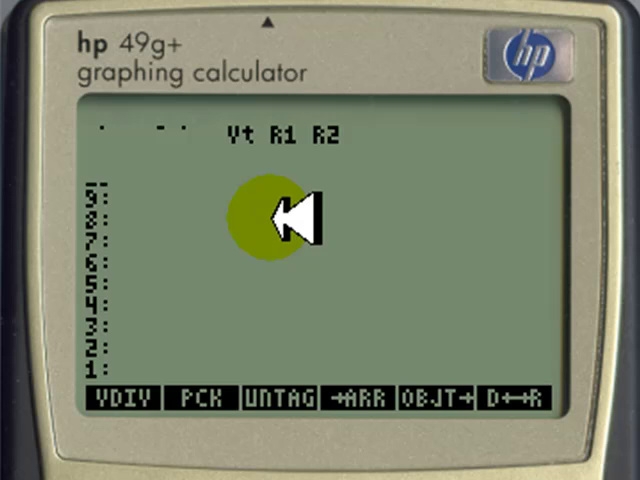
mouse_move(264, 136)
type("100 37 72")
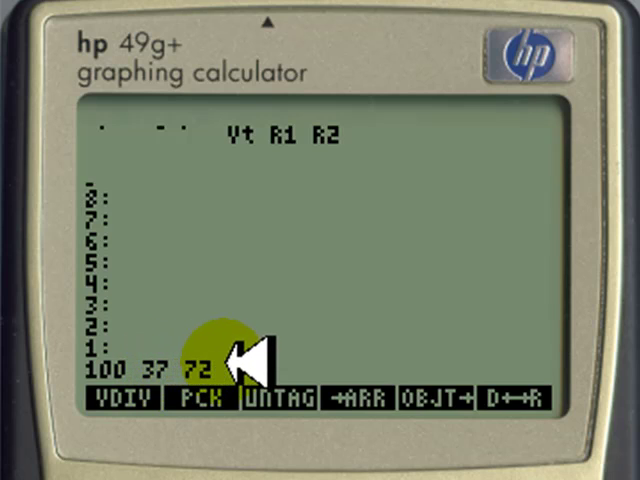
mouse_move(290, 240)
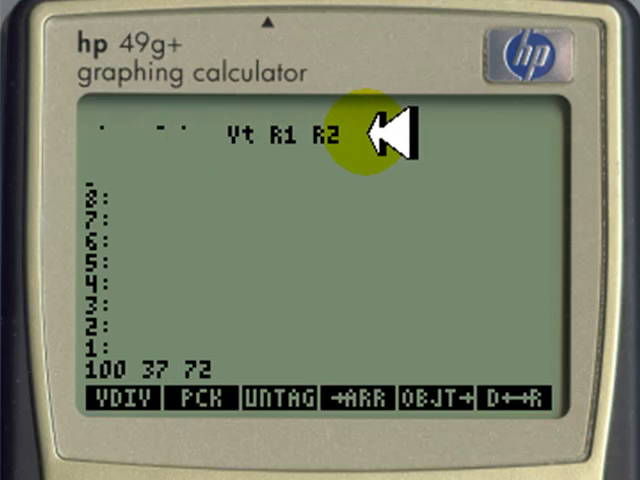
mouse_move(384, 140)
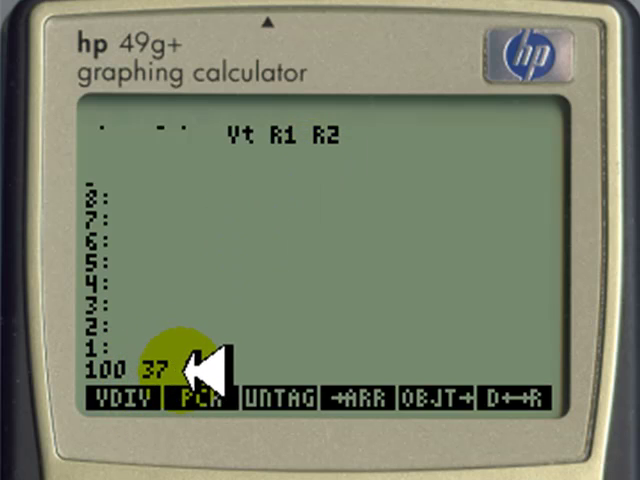
- Run VDIV and enter 100 37 72 at its Vt R1 R2 prompt
left_click(200, 392)
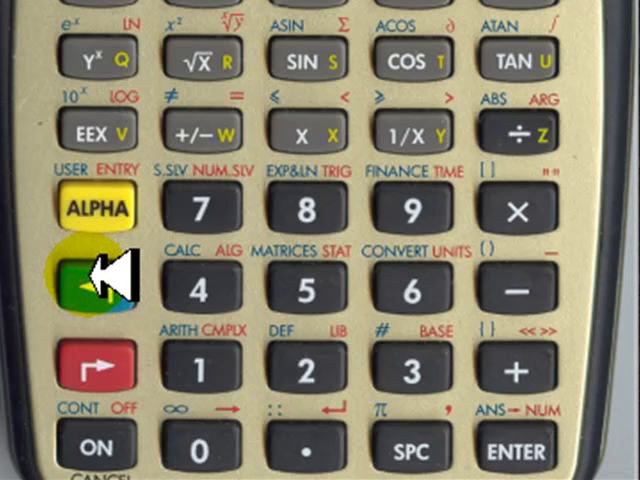
mouse_move(110, 440)
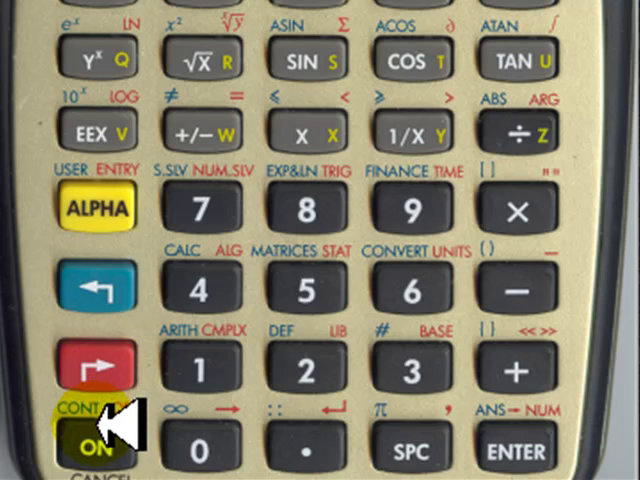